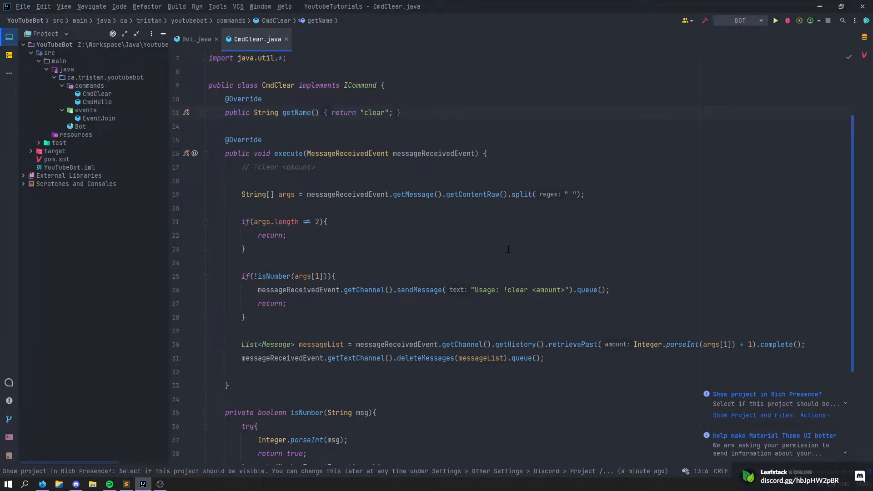
Open the YouTubeBot project's pom.xml in the editor.
left_click(58, 159)
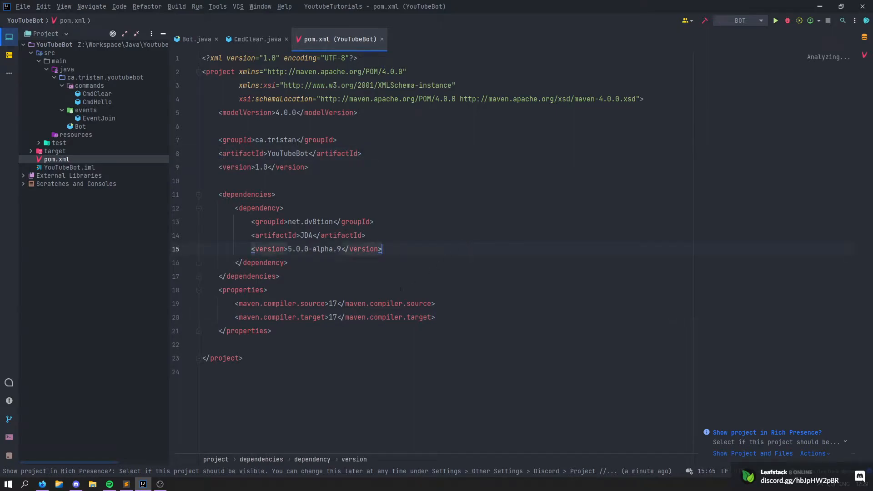
left_click(435, 303)
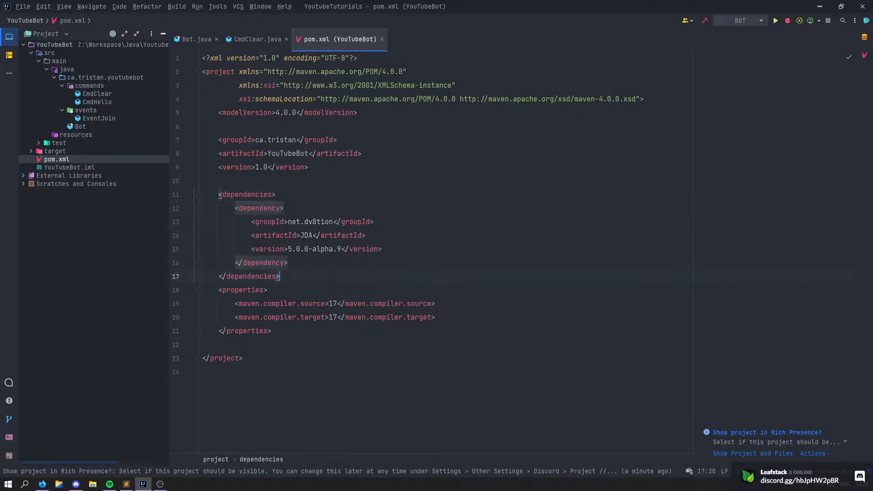
Change maven.compiler.source and maven.compiler.target from 17 to 8.
left_click(218, 290)
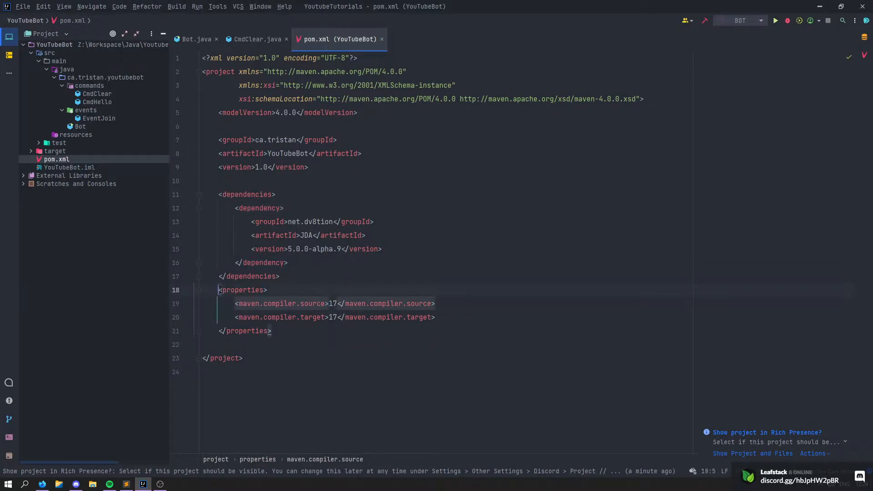
left_click(272, 331)
type("8")
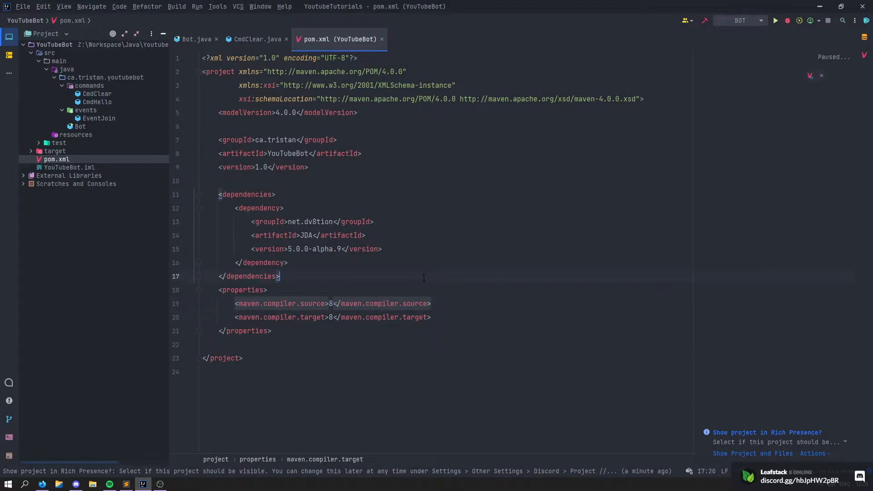
left_click(312, 289)
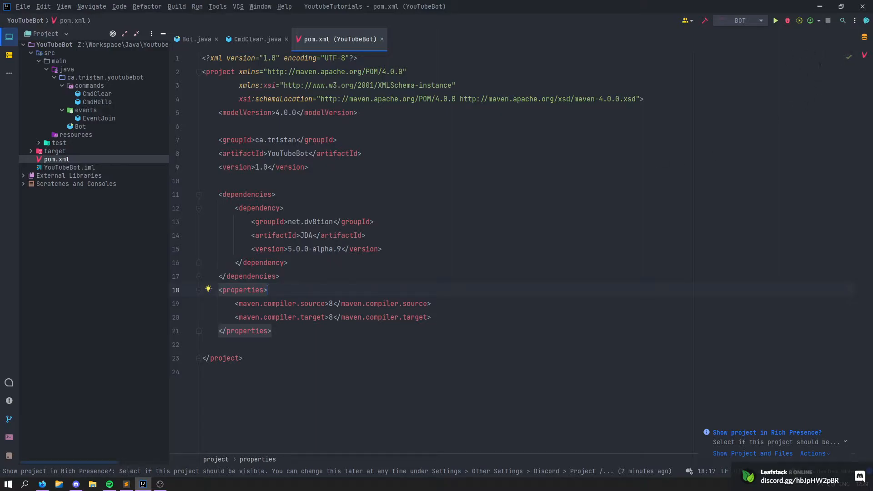
In Project Structure, keep SDK 17 and set the project language level to 8.
left_click(864, 54)
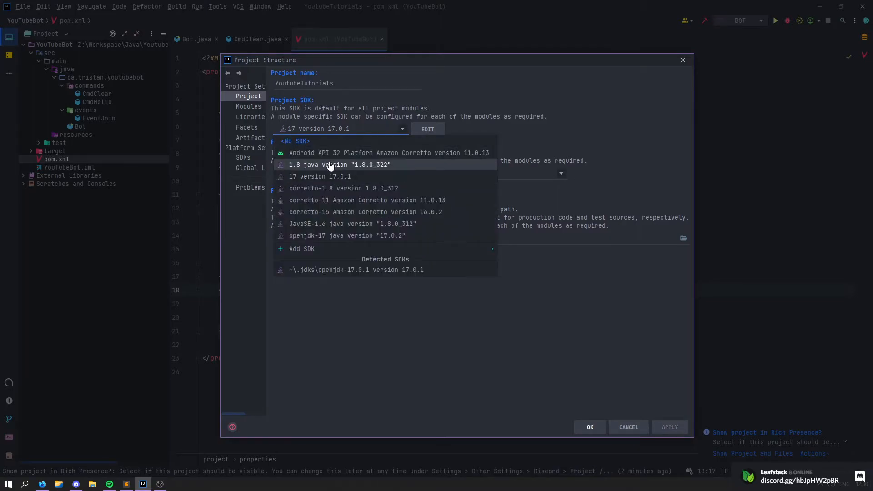
mouse_move(294, 171)
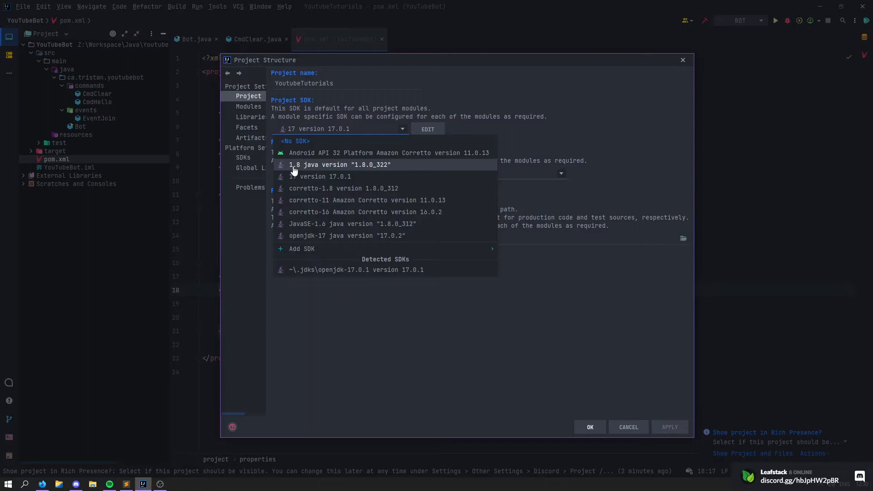
left_click(339, 165)
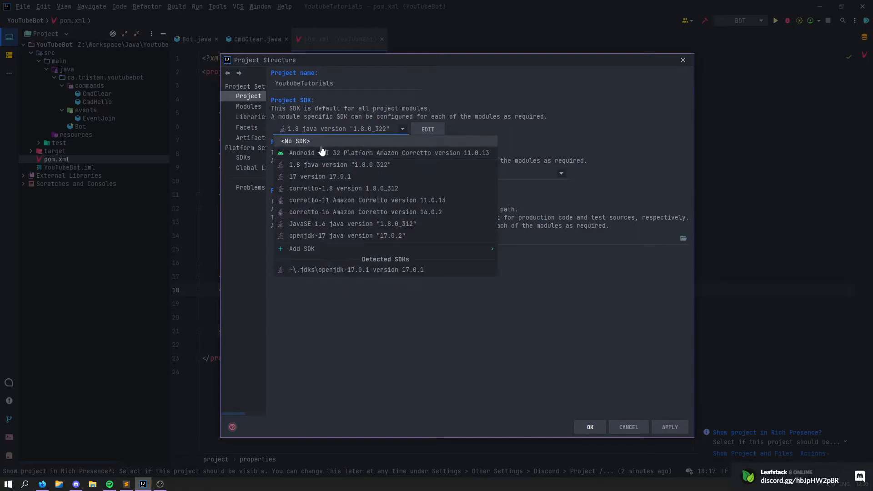
left_click(324, 176)
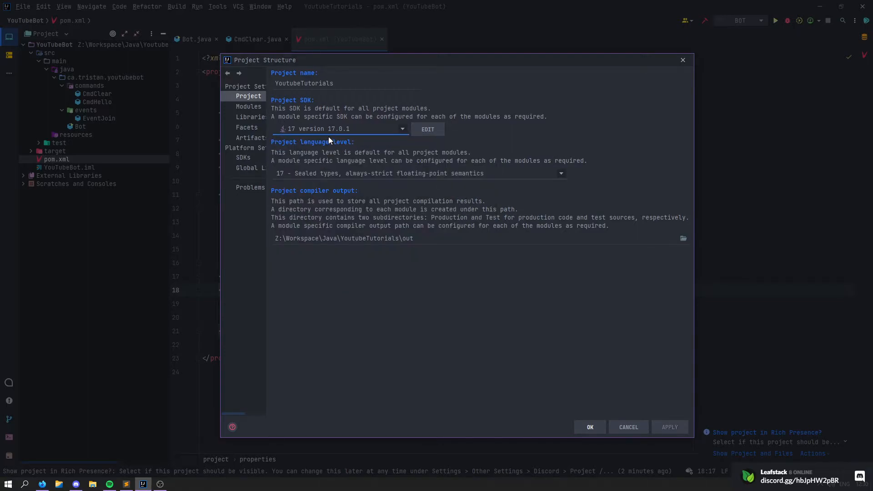
left_click(402, 129)
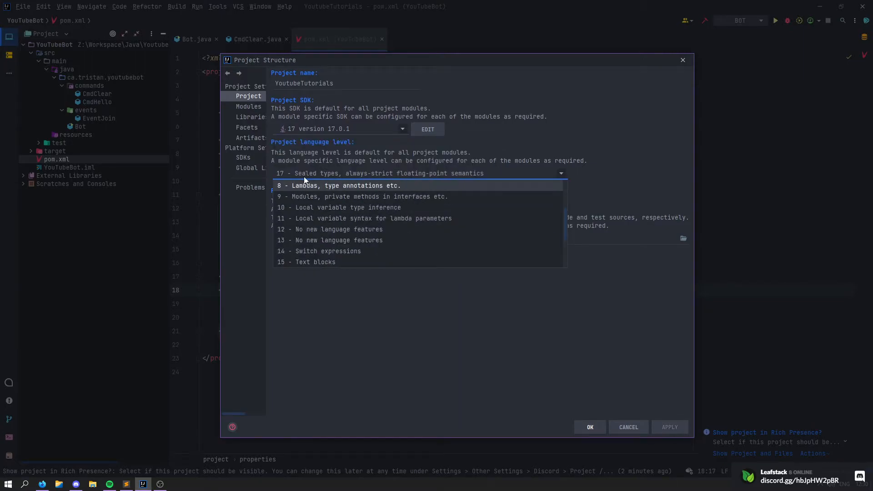
left_click(339, 185)
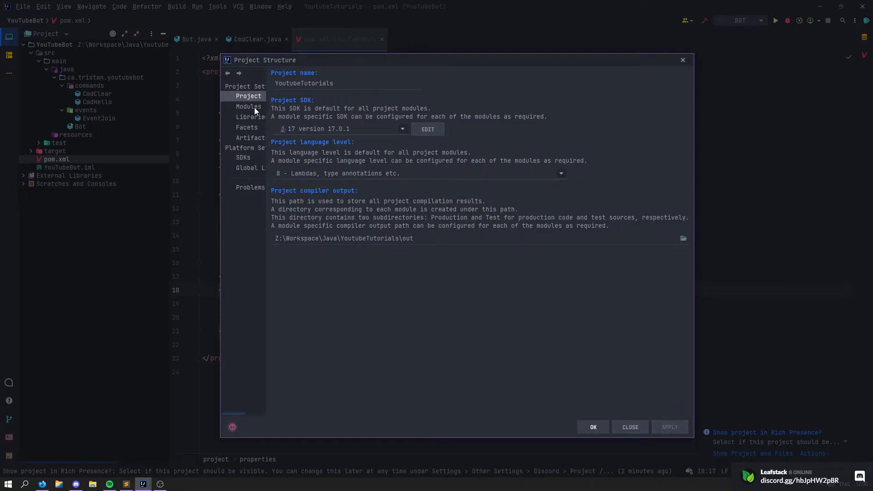
Check the YouTubeBot module's language level is 8 and view its dependencies.
left_click(248, 106)
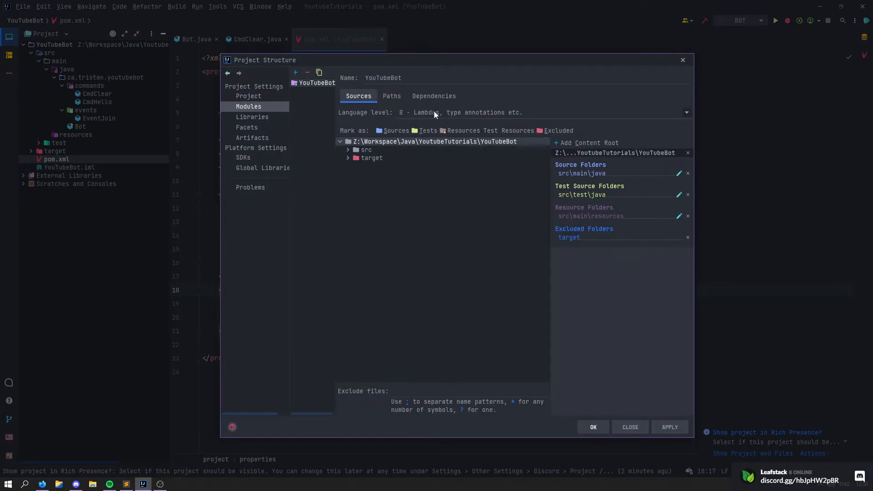
left_click(462, 130)
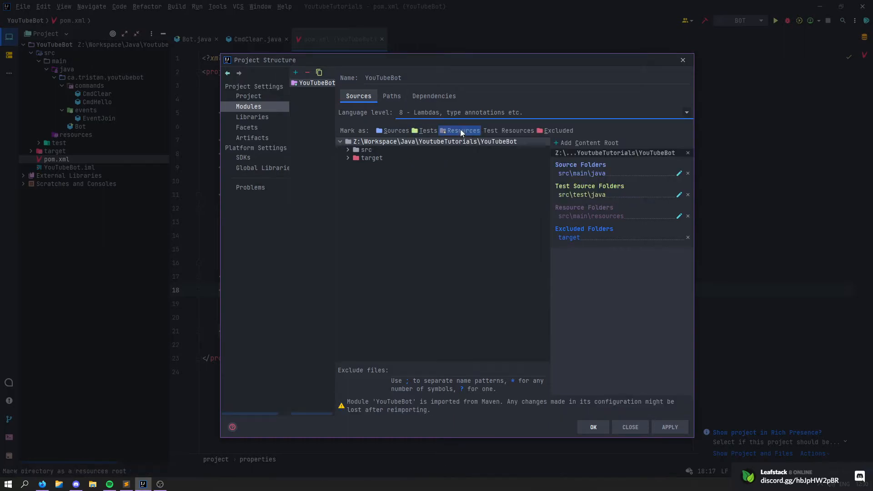
left_click(433, 95)
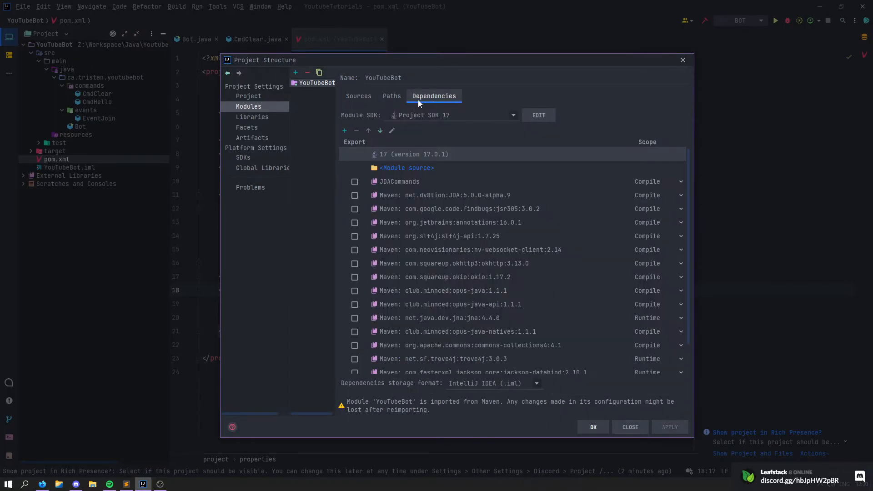
mouse_move(358, 95)
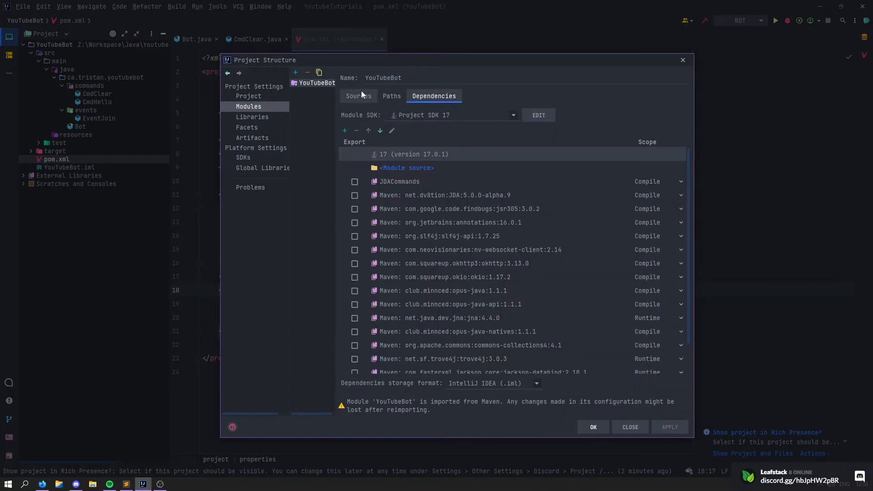
mouse_move(472, 120)
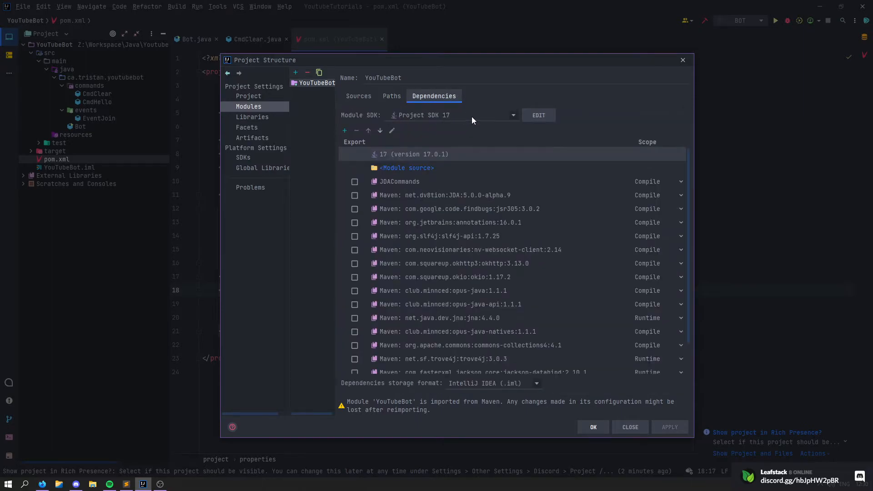
left_click(358, 95)
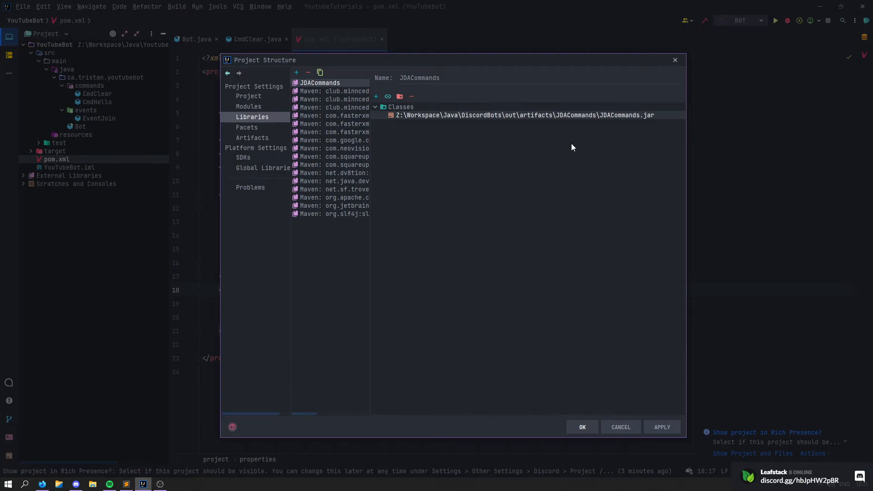
mouse_move(420, 255)
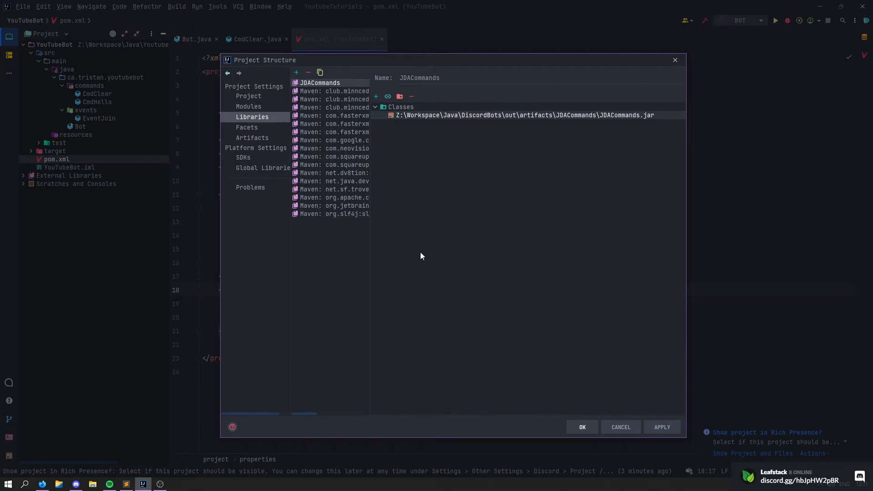
mouse_move(619, 110)
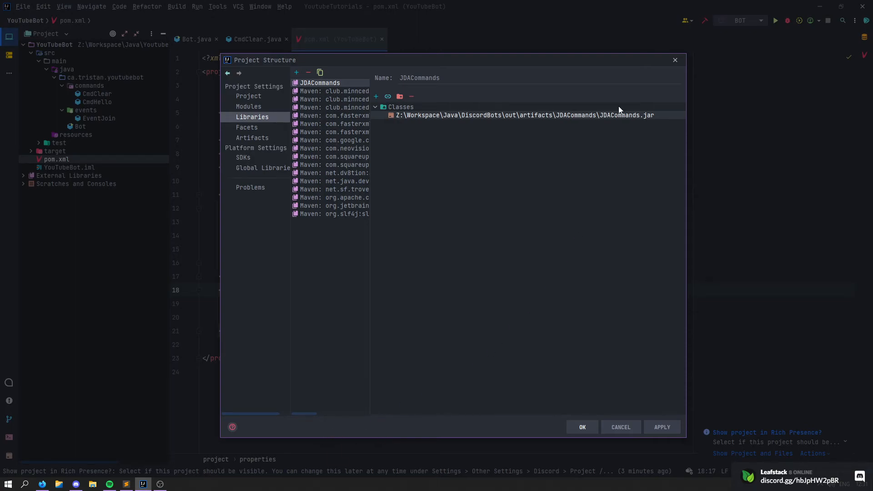
mouse_move(604, 141)
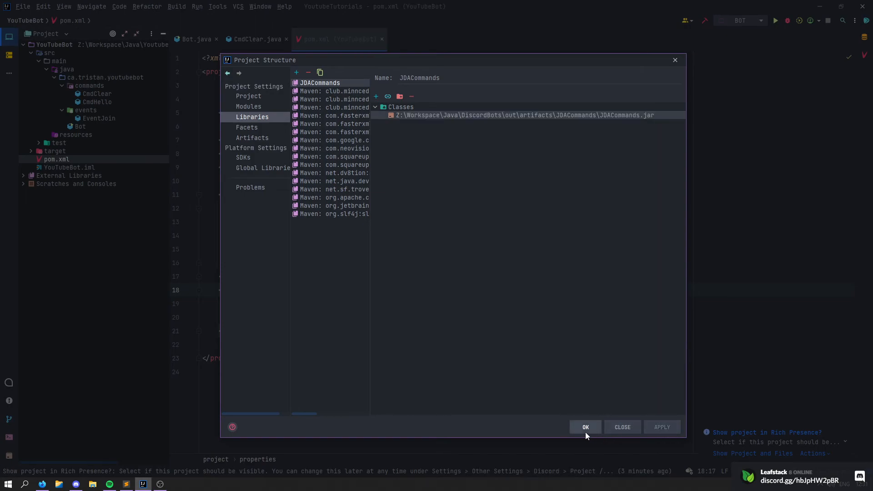
Confirm the Project Structure changes and switch to Bot.java.
left_click(585, 427)
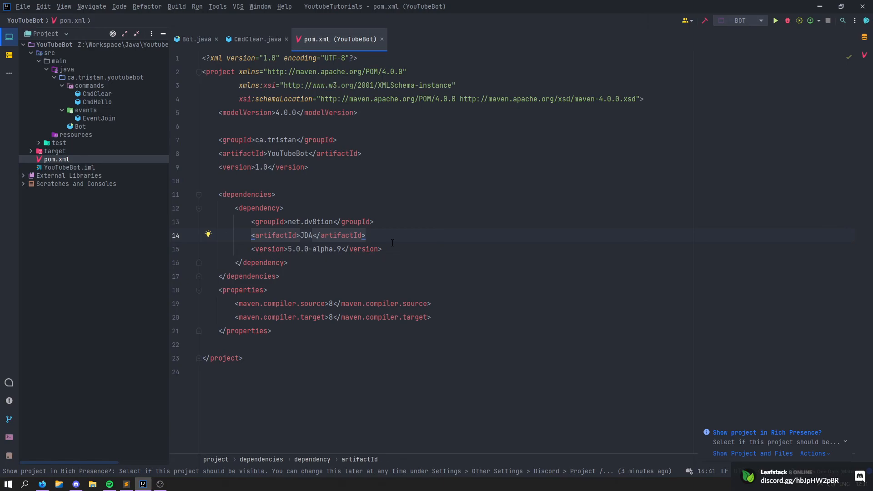
mouse_move(426, 246)
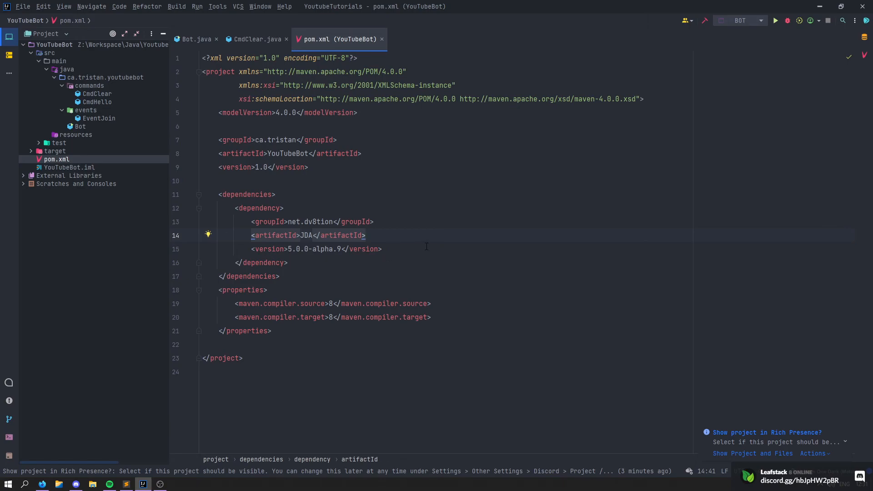
left_click(194, 39)
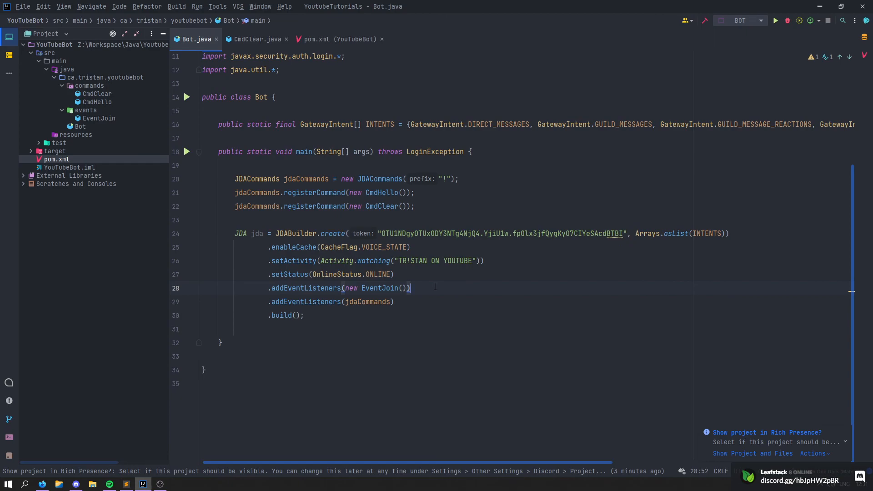
mouse_move(569, 308)
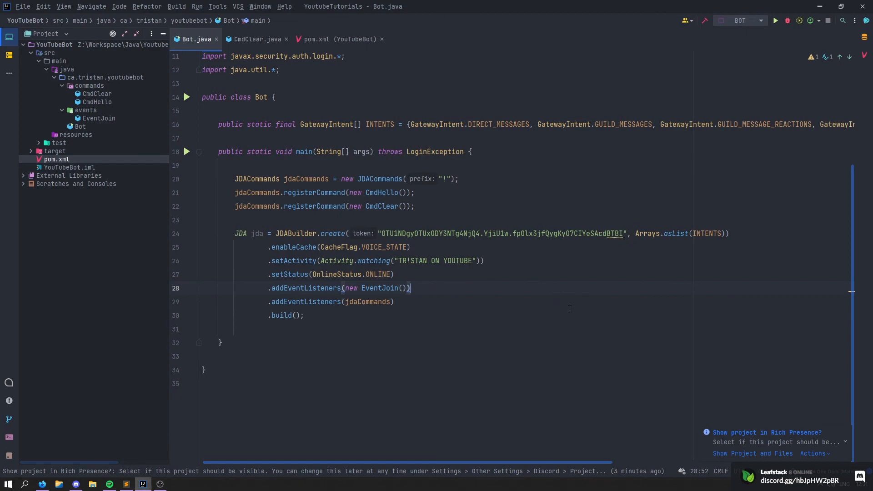